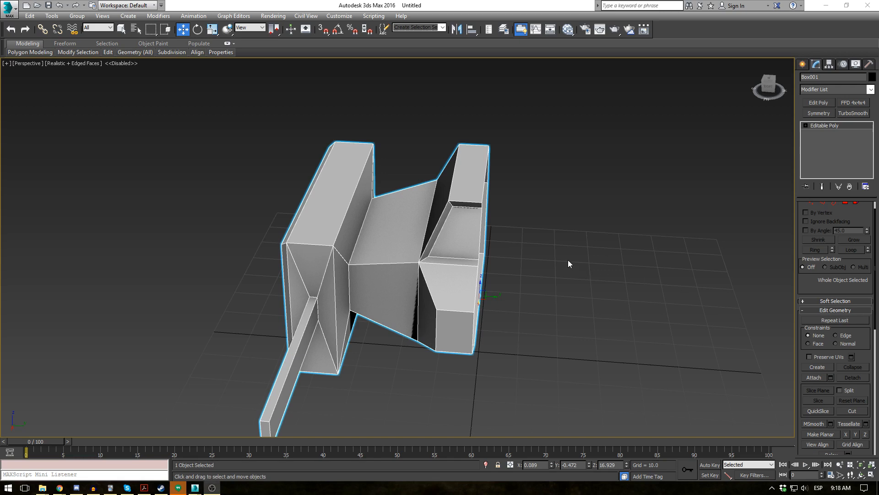
- Orbit around the half ship, then add a Symmetry modifier above Editable Poly
{"action": "left_click_drag", "start_coordinate": [569, 265], "coordinate": [559, 253]}
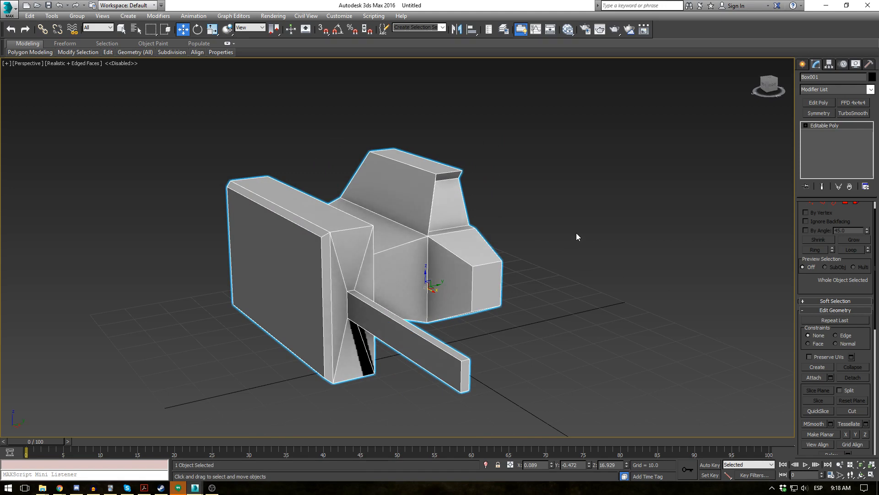
{"action": "left_click_drag", "start_coordinate": [578, 236], "coordinate": [495, 274]}
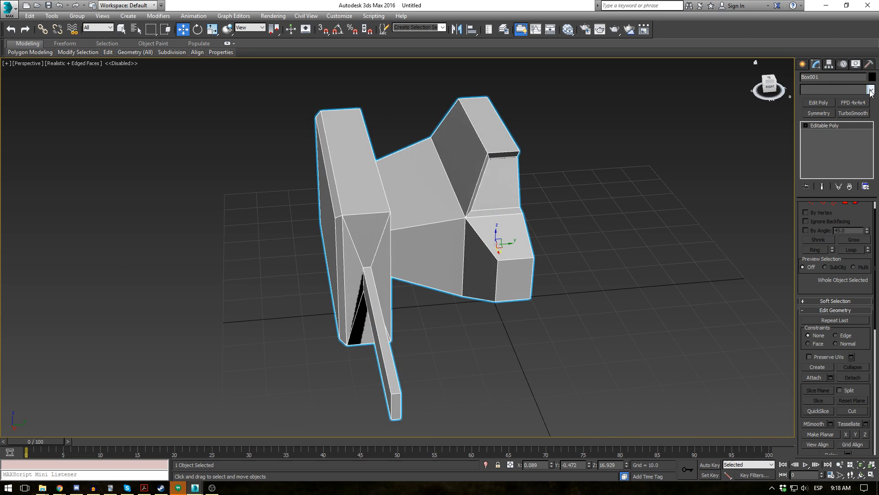
{"action": "left_click", "coordinate": [872, 89]}
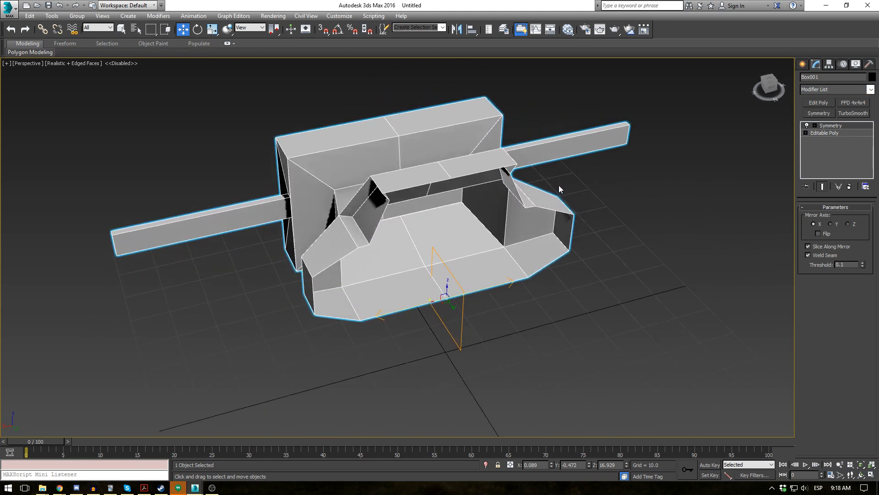
{"action": "mouse_move", "coordinate": [403, 143]}
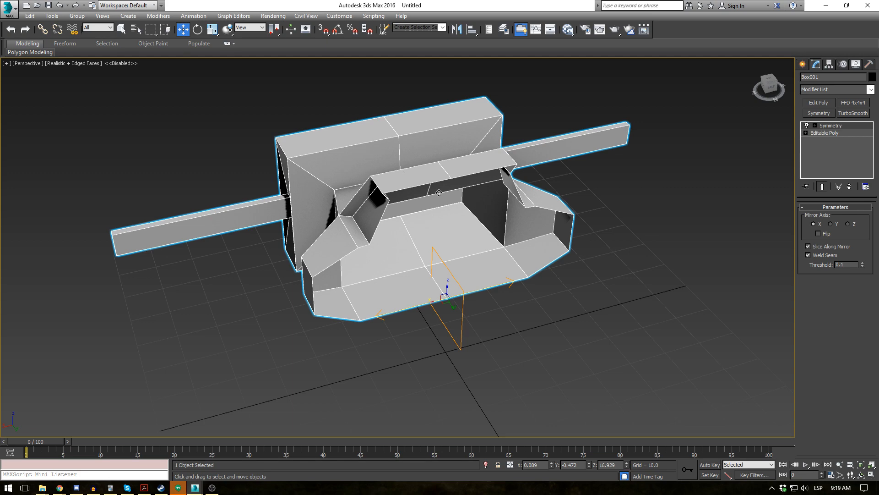
{"action": "mouse_move", "coordinate": [506, 288]}
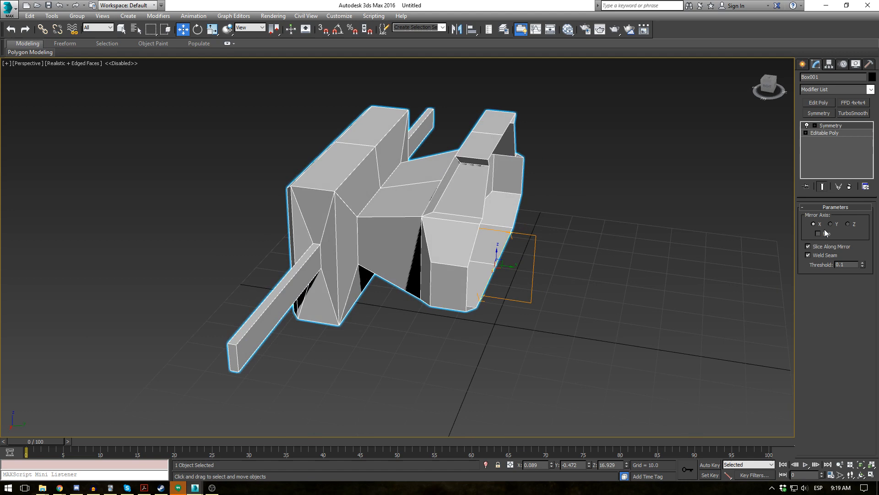
- Set the Symmetry mirror axis to Y with Flip enabled, then orbit to inspect the full ship
{"action": "left_click", "coordinate": [830, 224]}
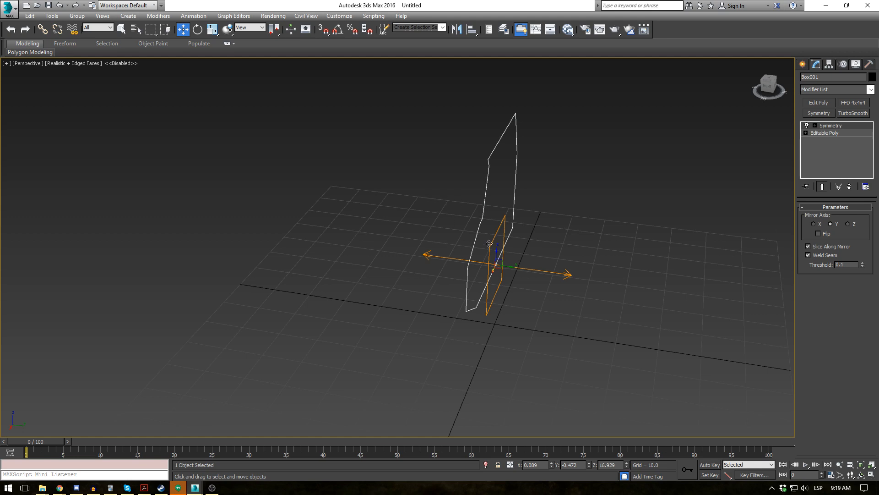
{"action": "mouse_move", "coordinate": [421, 216]}
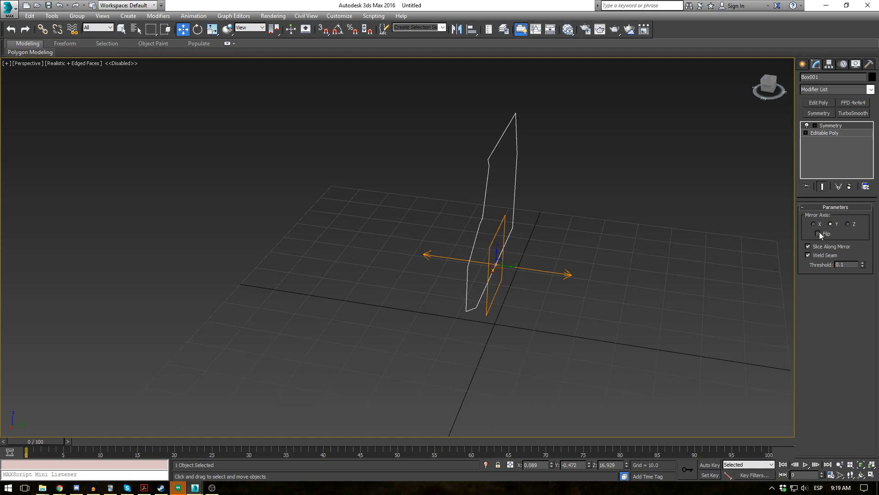
{"action": "left_click", "coordinate": [818, 234]}
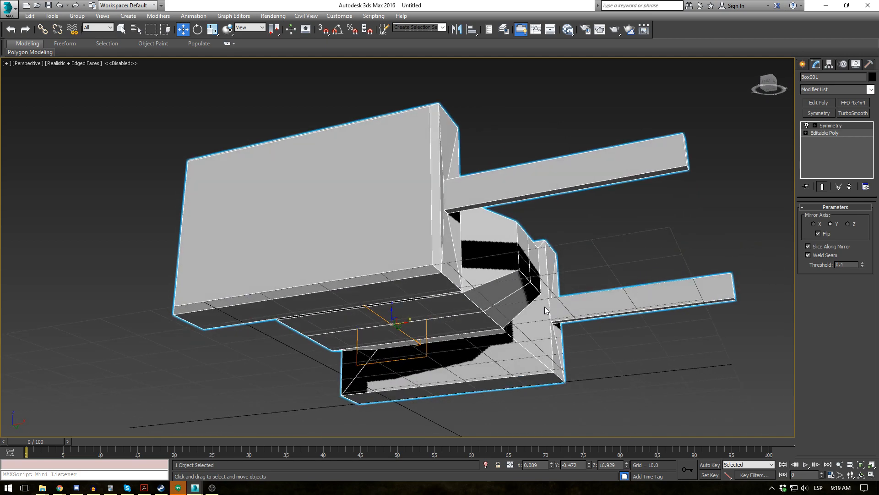
{"action": "left_click_drag", "start_coordinate": [544, 312], "coordinate": [497, 359]}
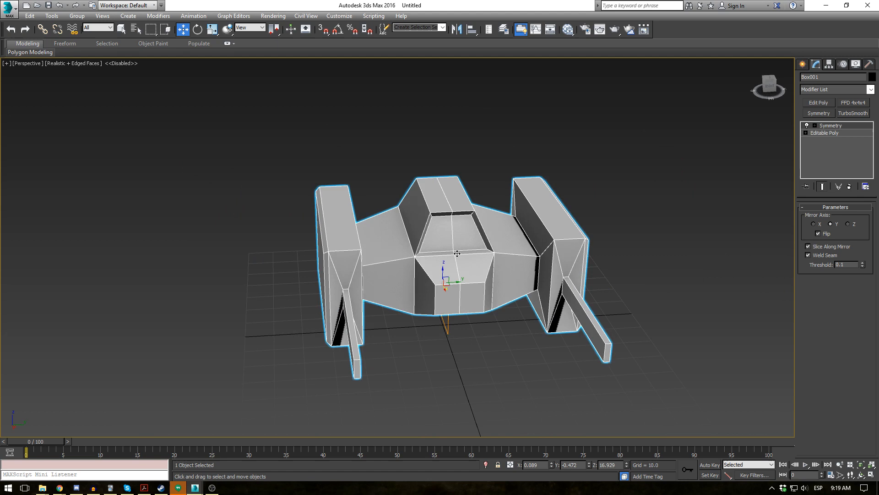
{"action": "mouse_move", "coordinate": [451, 237]}
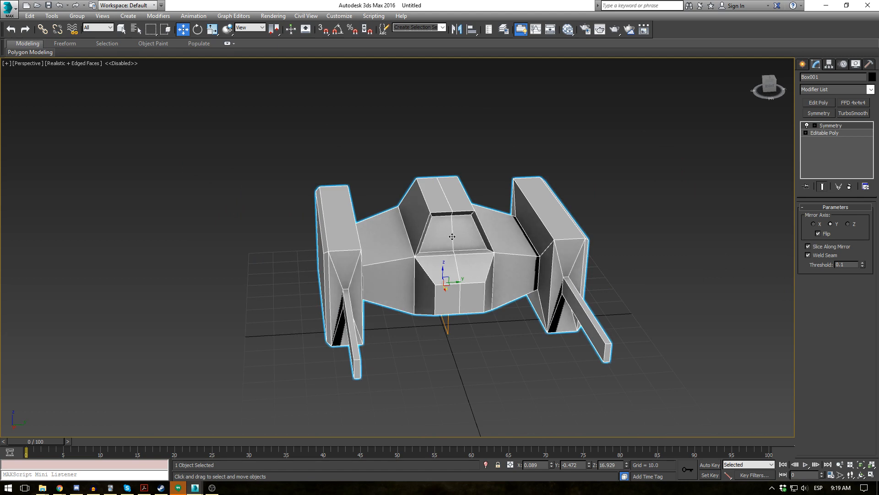
{"action": "mouse_move", "coordinate": [468, 235]}
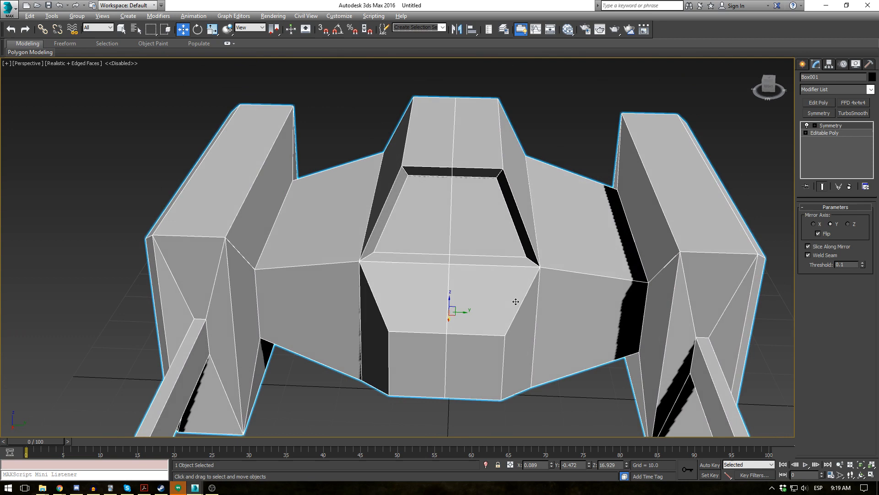
{"action": "mouse_move", "coordinate": [814, 139]}
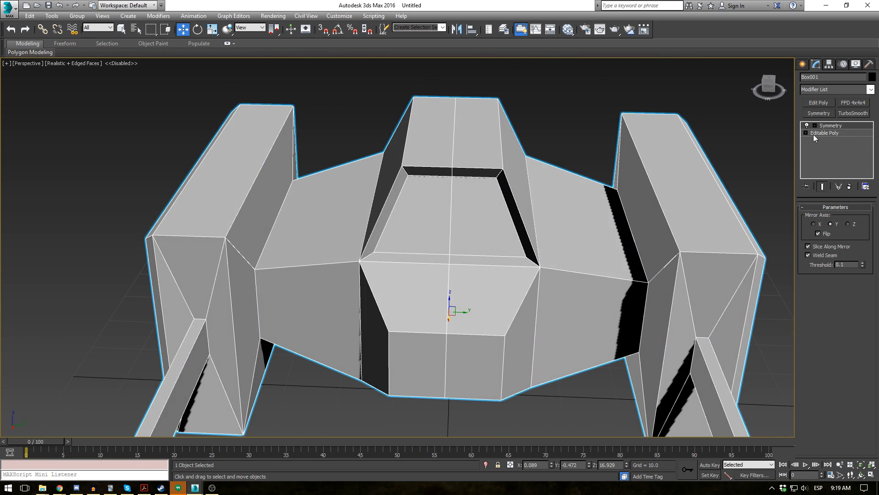
- Select the Symmetry Mirror sub-object and drag the mirror plane along Y, then back toward centre
{"action": "left_click", "coordinate": [815, 125]}
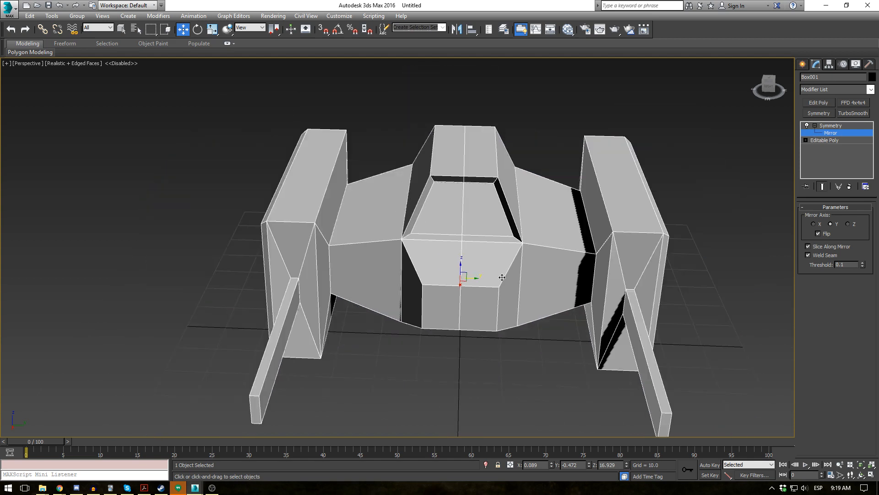
{"action": "mouse_move", "coordinate": [561, 264]}
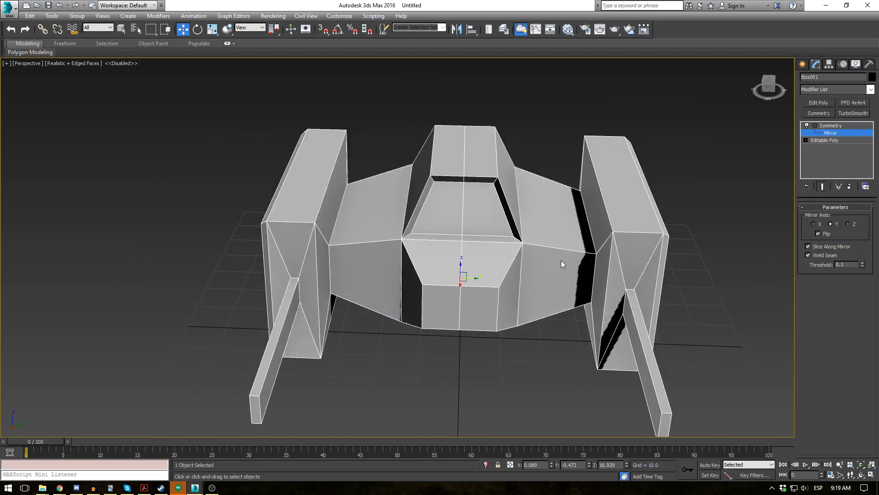
{"action": "left_click_drag", "start_coordinate": [563, 264], "coordinate": [462, 283]}
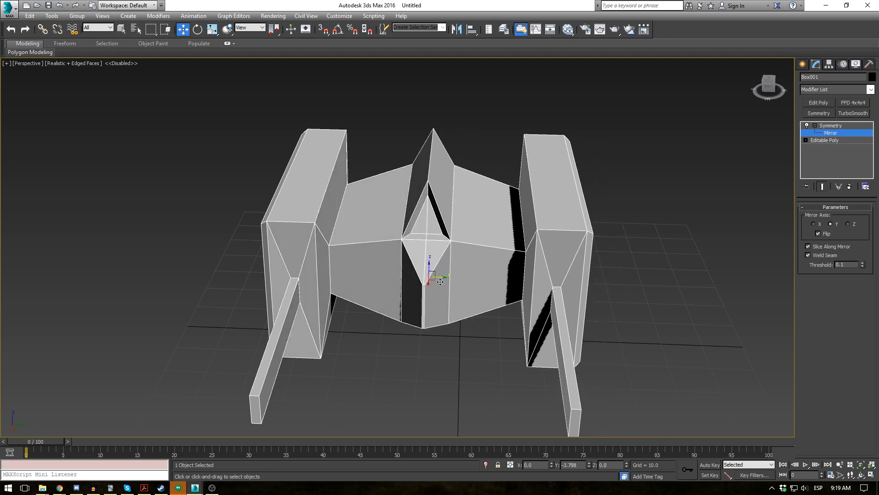
{"action": "left_click_drag", "start_coordinate": [440, 281], "coordinate": [475, 277]}
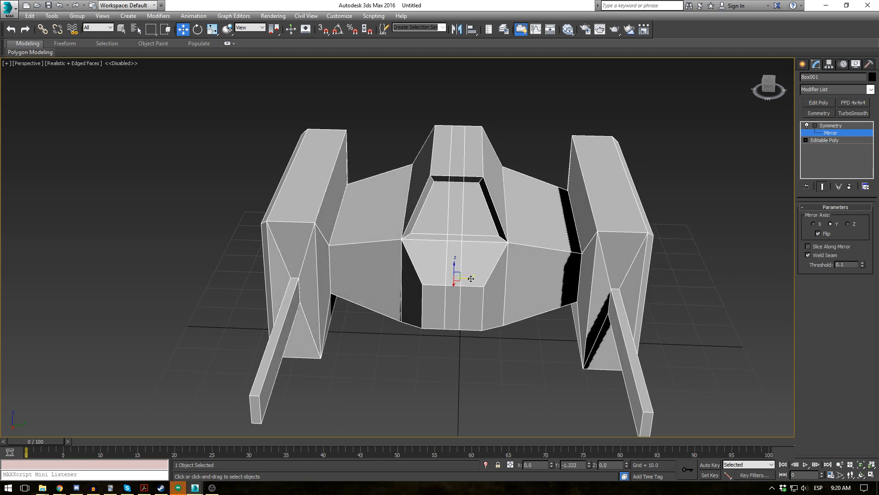
{"action": "left_click_drag", "start_coordinate": [456, 275], "coordinate": [466, 283]}
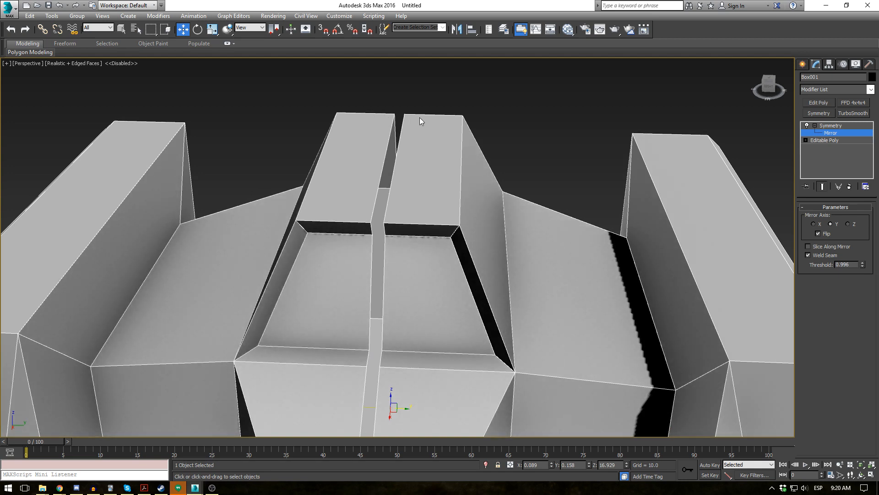
{"action": "mouse_move", "coordinate": [391, 231]}
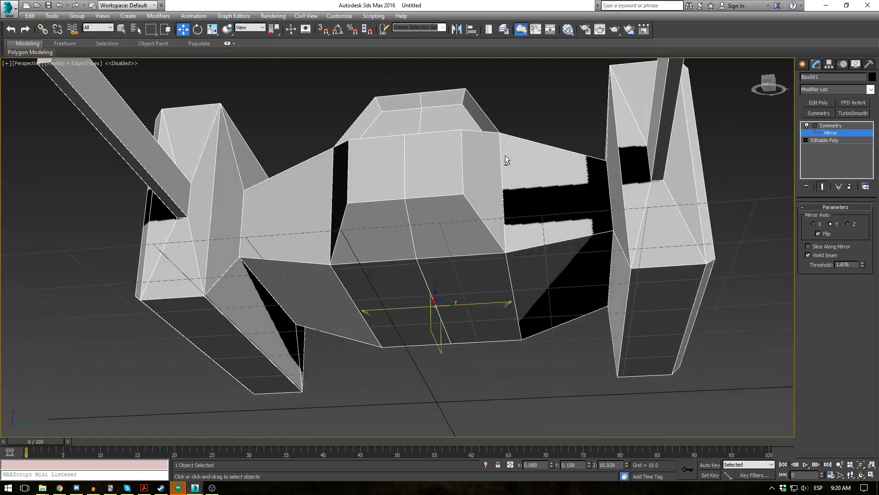
- Orbit the viewport to inspect the centre seam welded at threshold 1.676
{"action": "left_click_drag", "start_coordinate": [505, 160], "coordinate": [549, 219]}
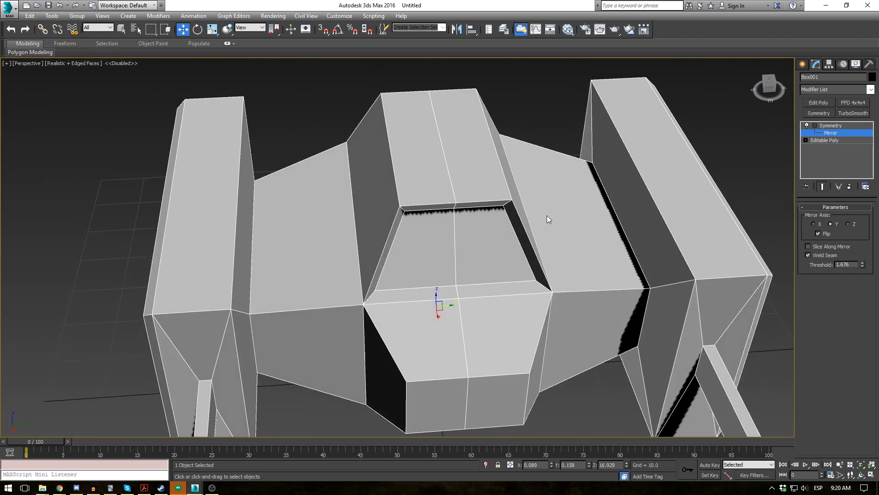